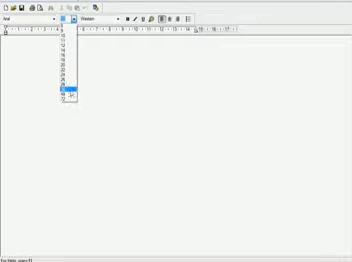
pyautogui.write('jam')
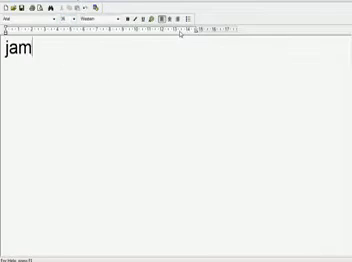